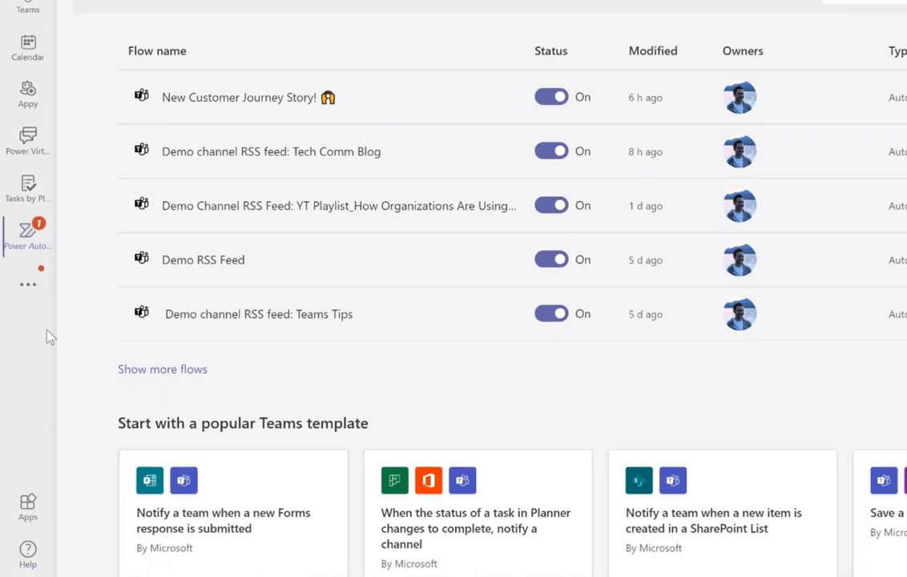
mouse_move(28, 285)
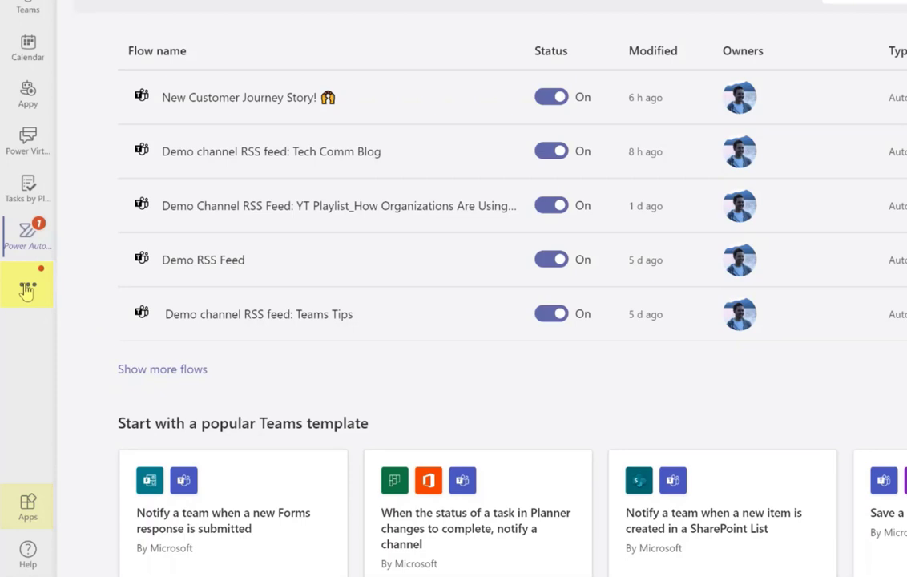
- Find the Power Automate app through the Teams apps search and open it
click(27, 284)
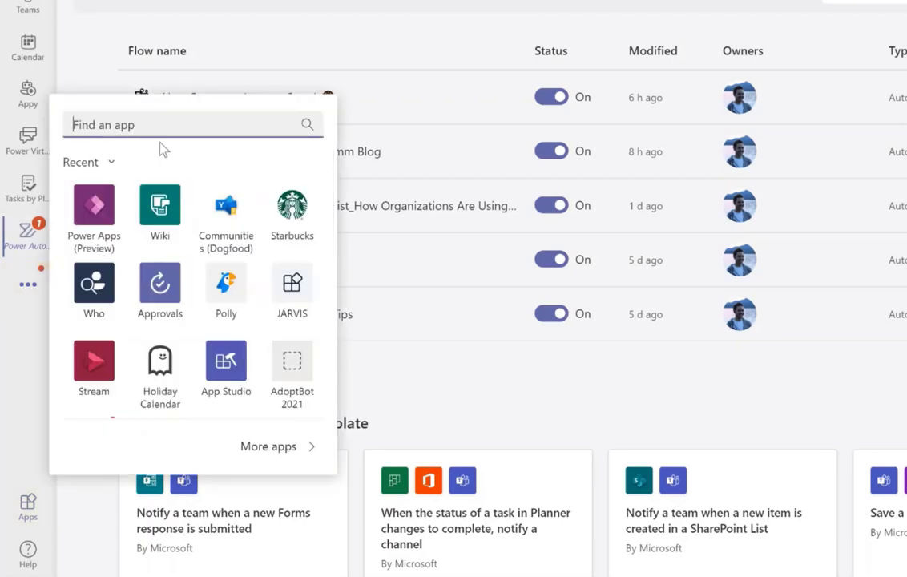
text(power automate)
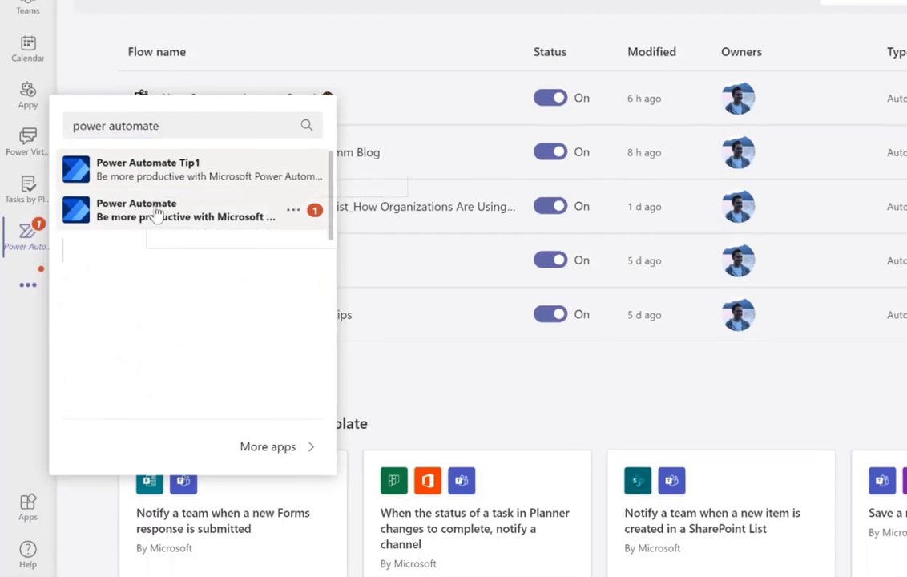
click(136, 203)
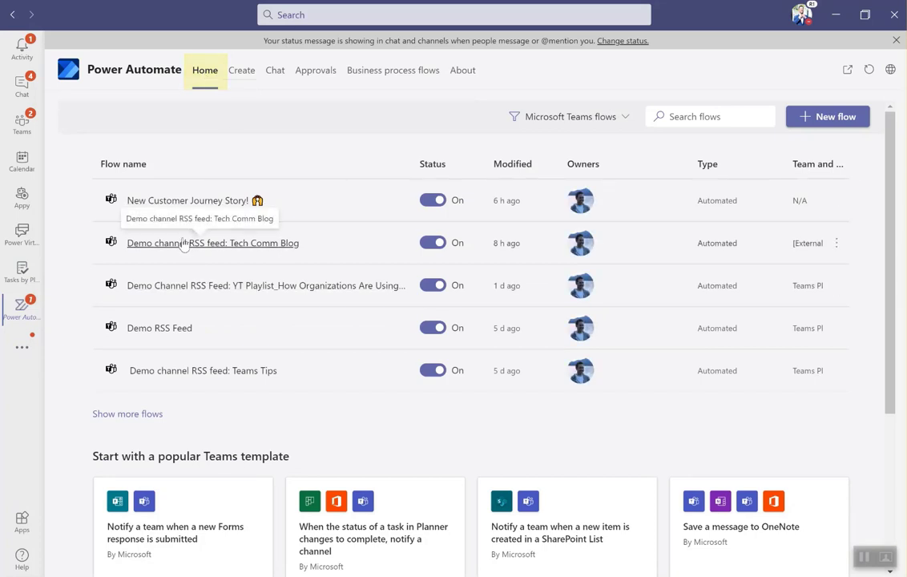
- Search templates for 'RSS' and pick 'When a new RSS feed item is published notify a Team'
click(241, 69)
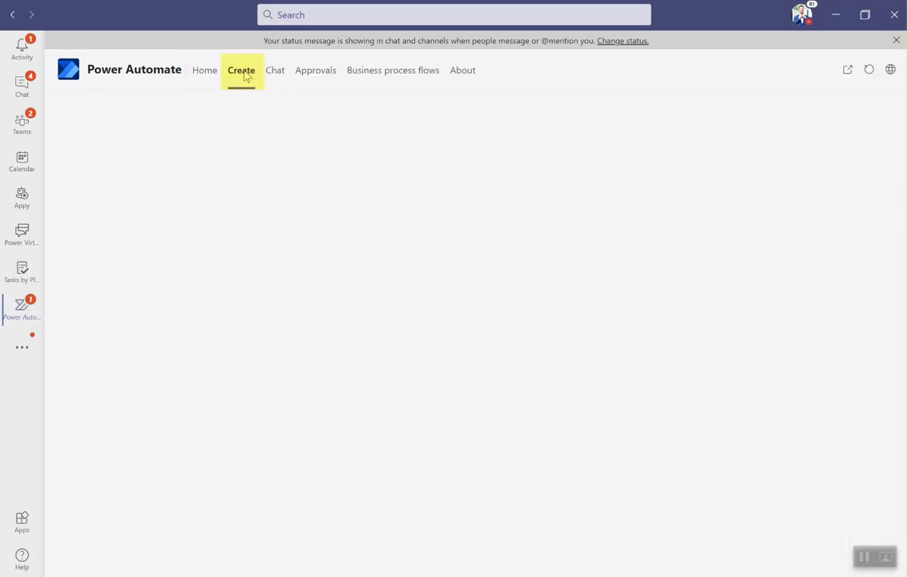
click(241, 70)
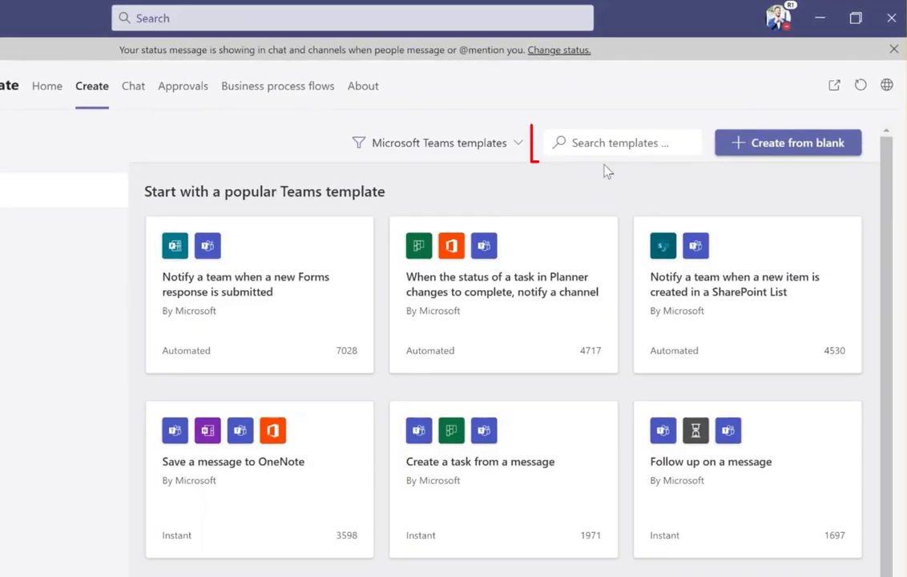
text(RSS)
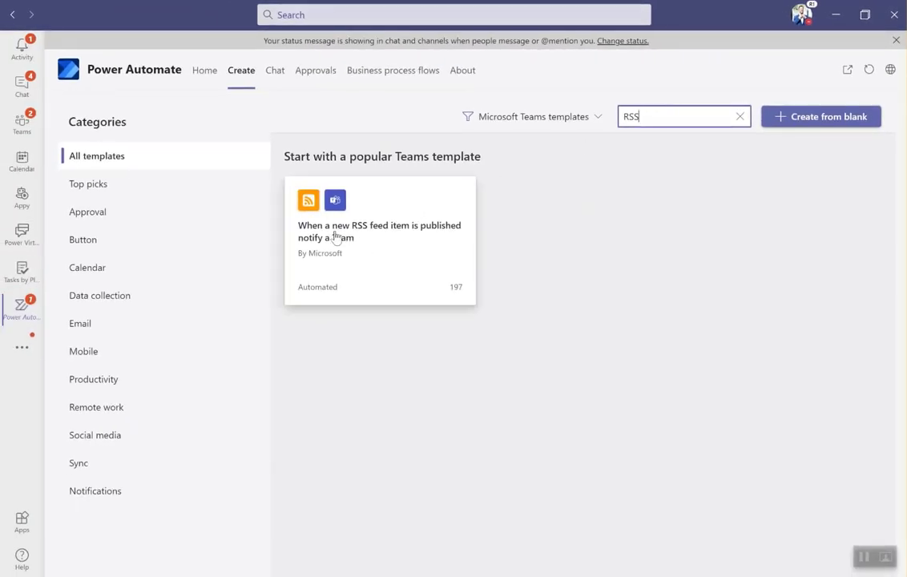
click(380, 240)
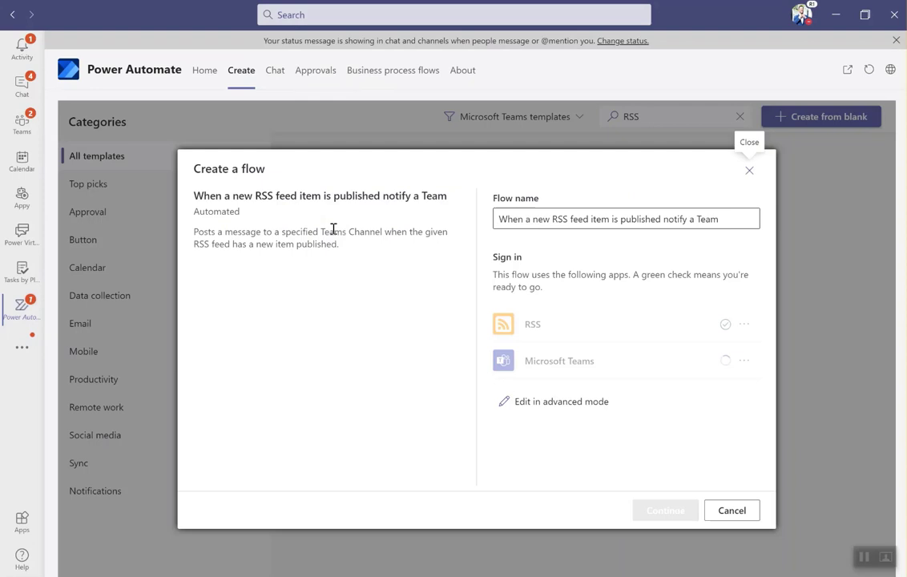
- Name the flow 'Demo RSS' and switch to advanced-mode editing
click(625, 218)
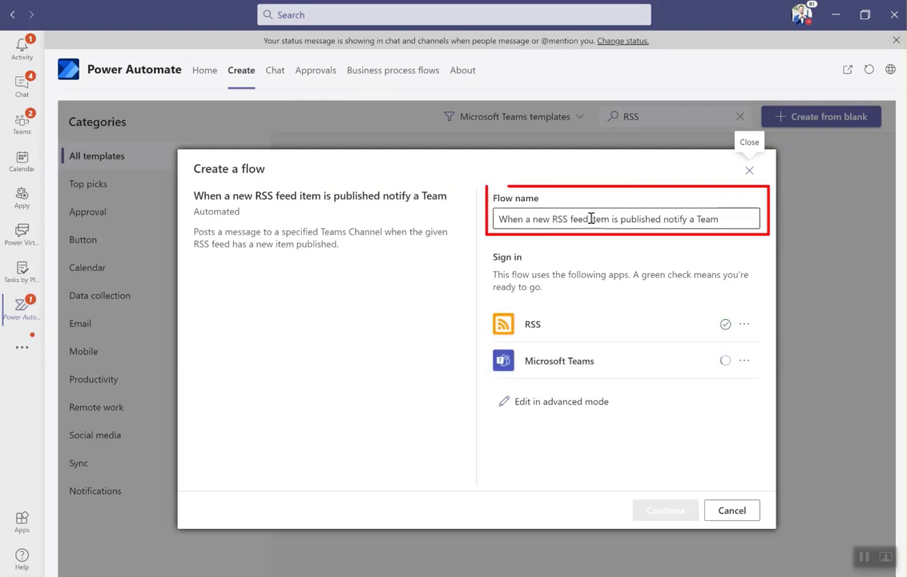
text(Demo)
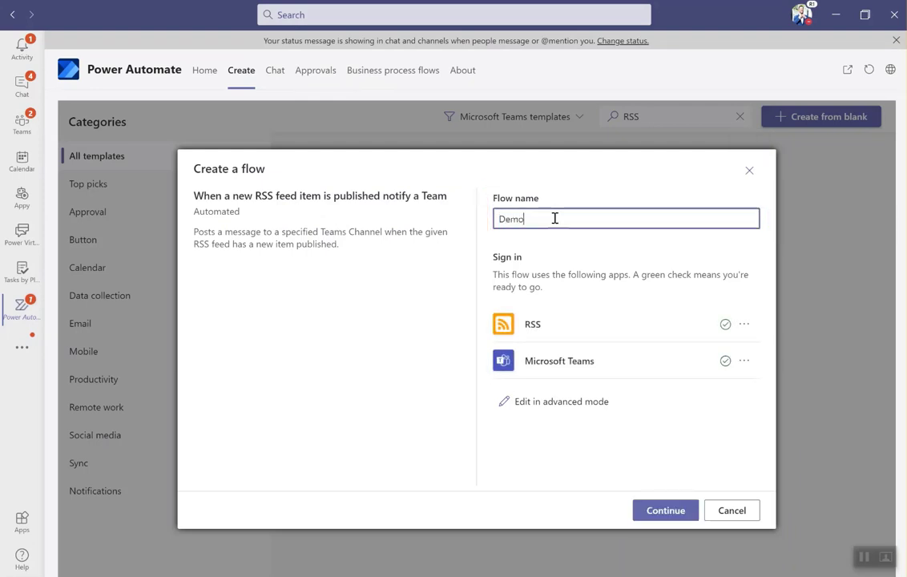
text(RSS)
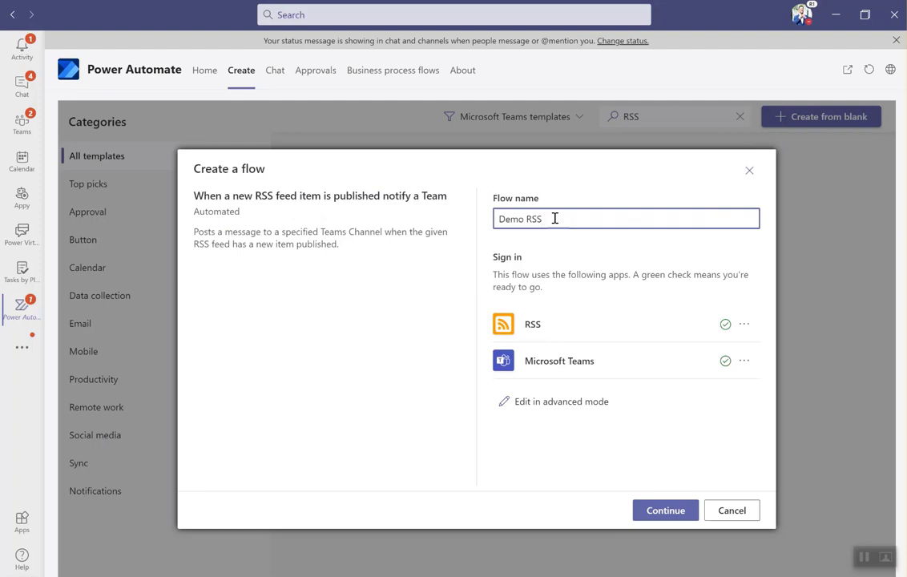
mouse_move(554, 402)
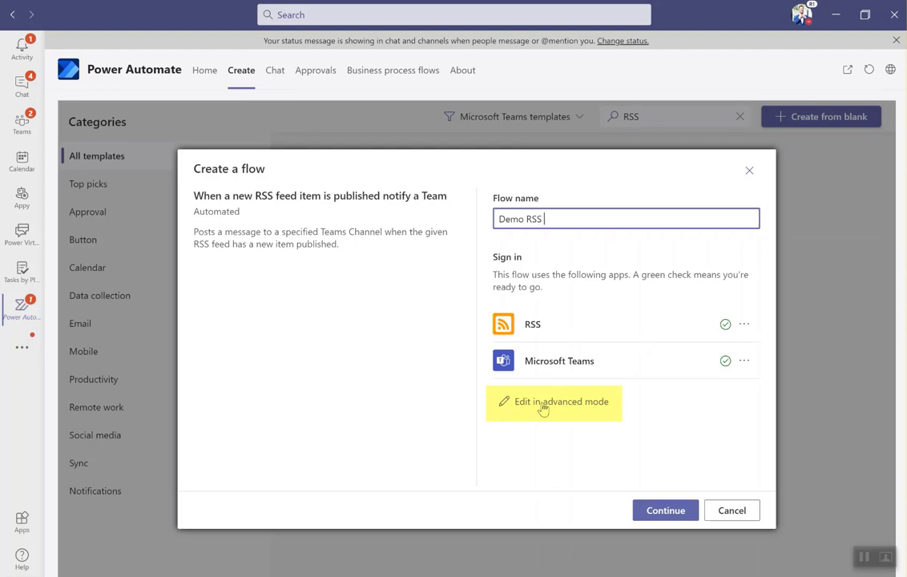
click(554, 401)
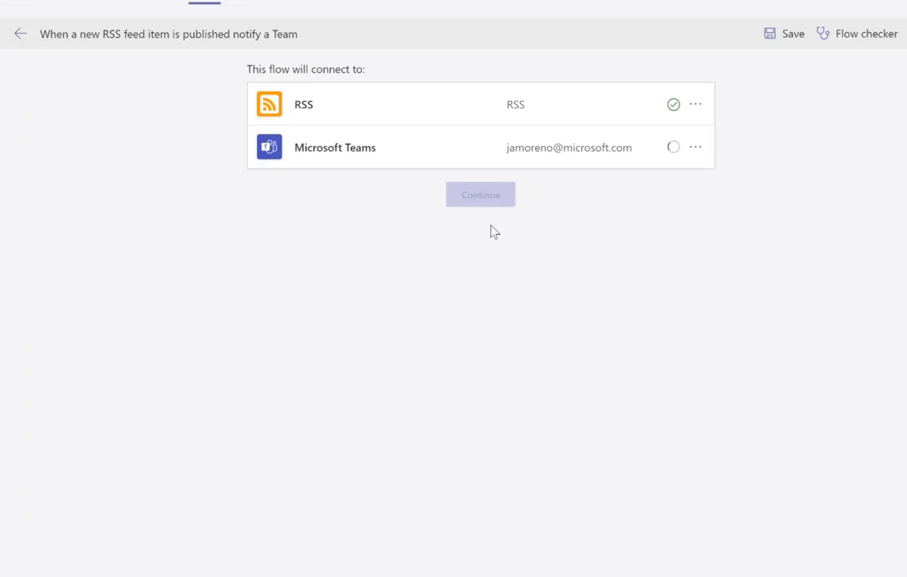
- Confirm the RSS and Teams connections and continue to the flow designer
click(673, 147)
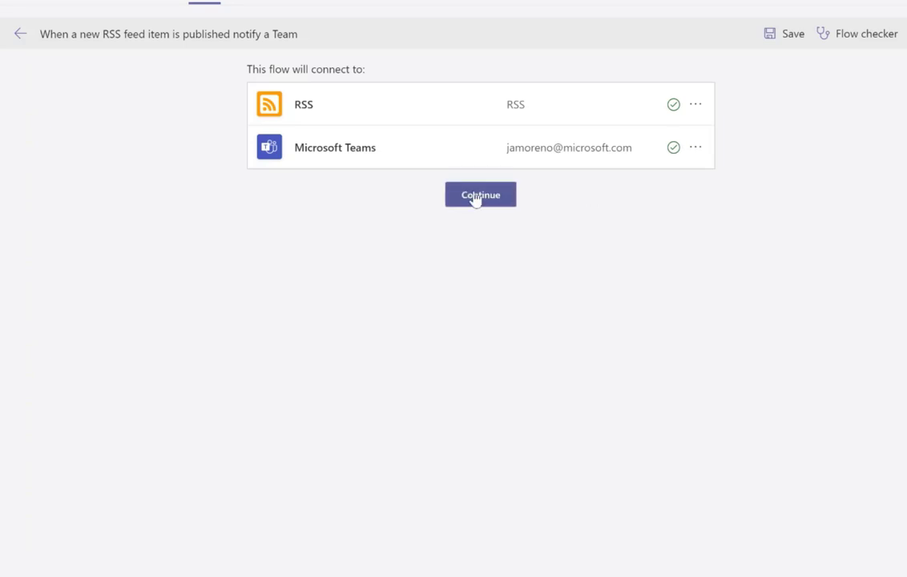
click(480, 194)
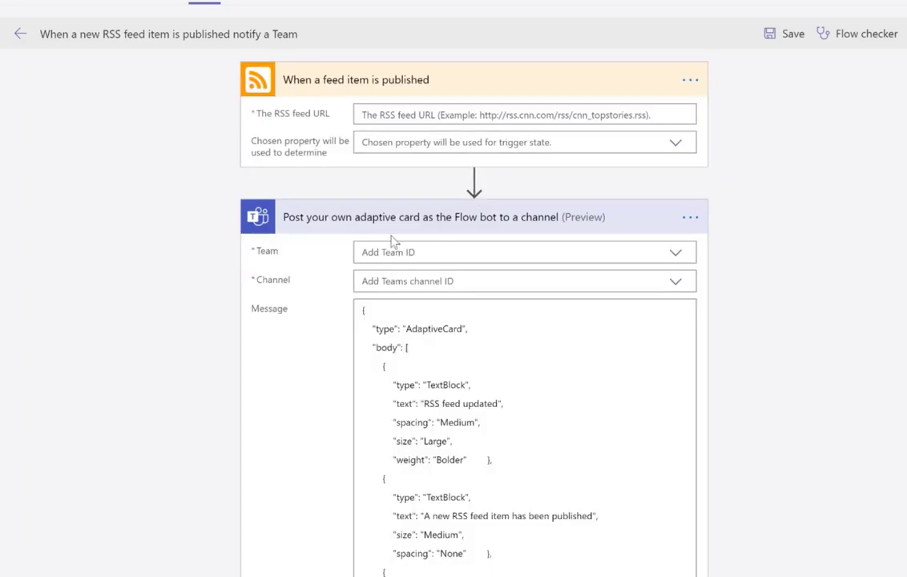
mouse_move(573, 434)
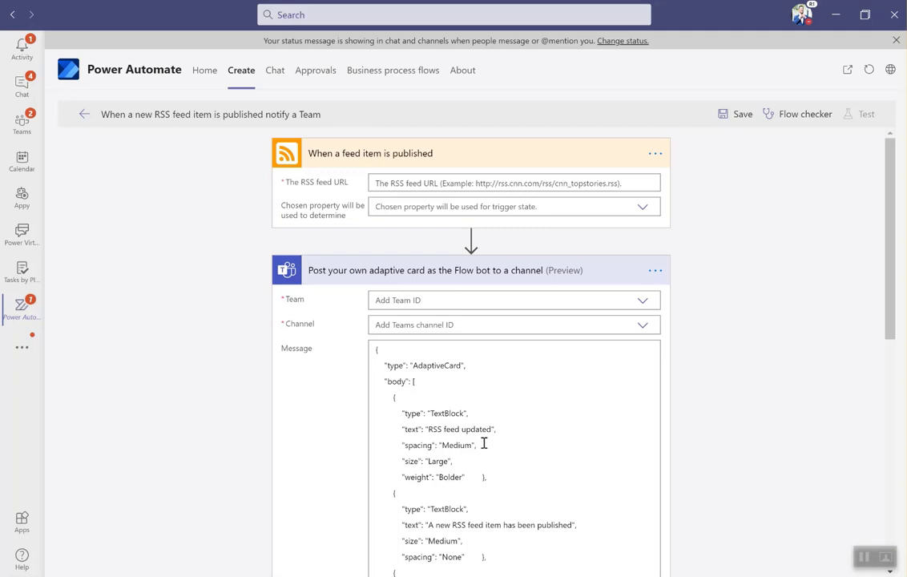
mouse_move(494, 223)
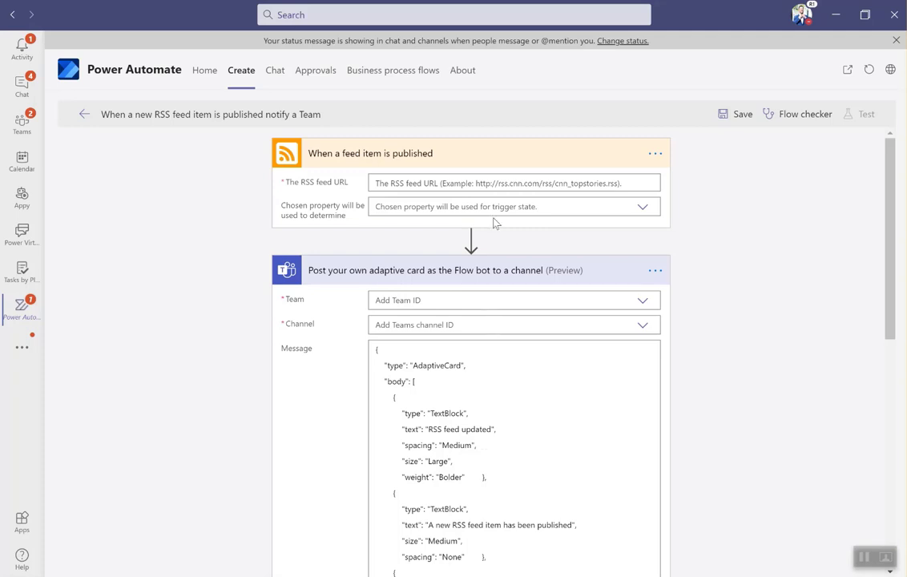
- Search actions and add 'Post a message as the Flow bot to a channel'
text(alert the team)
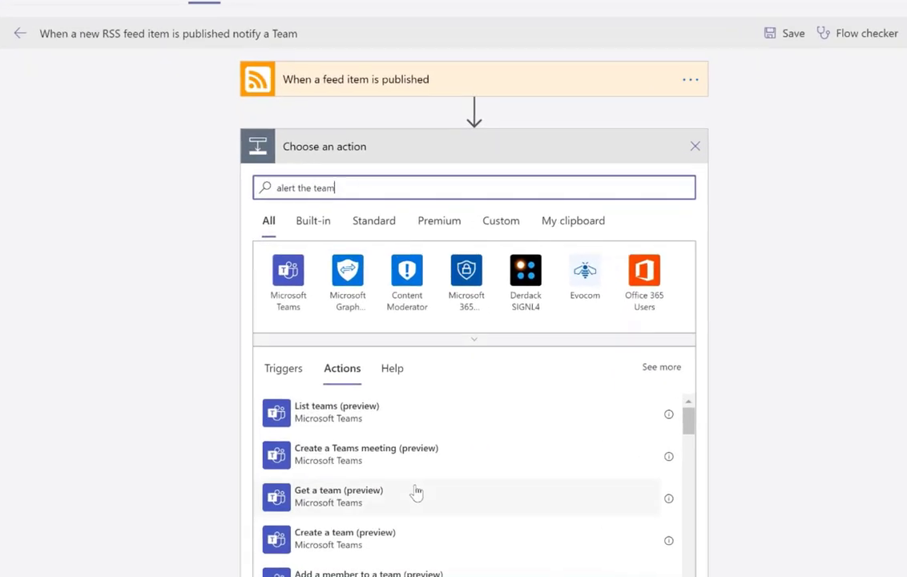
scroll(down, 3)
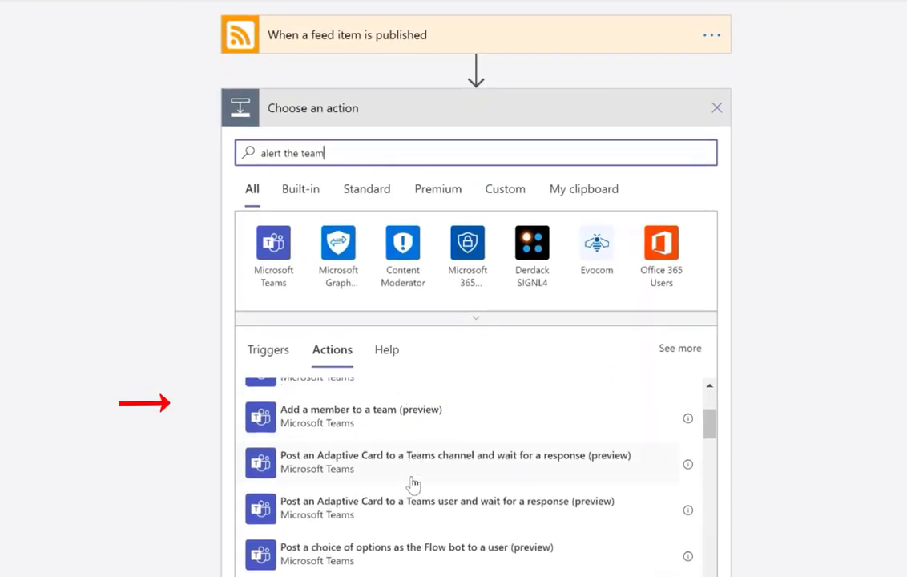
scroll(down, 3)
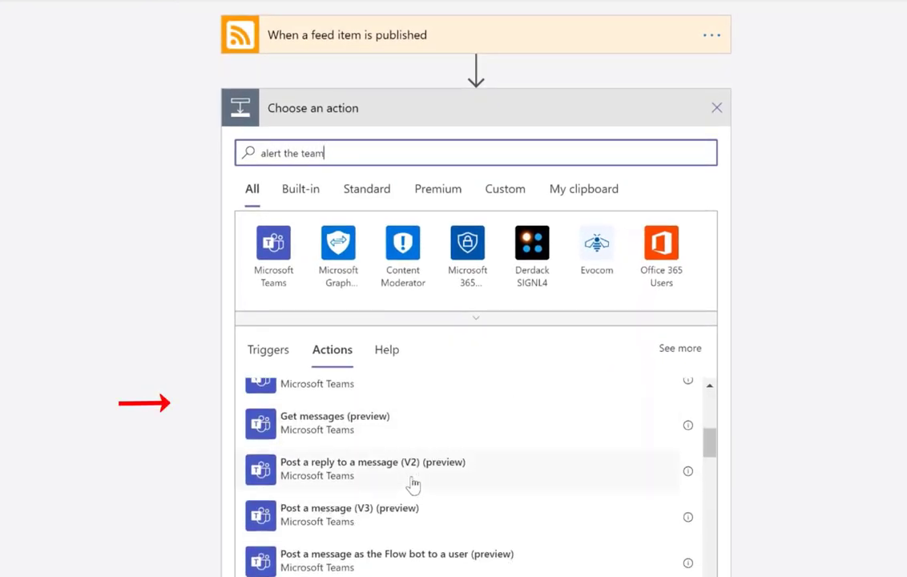
scroll(down, 3)
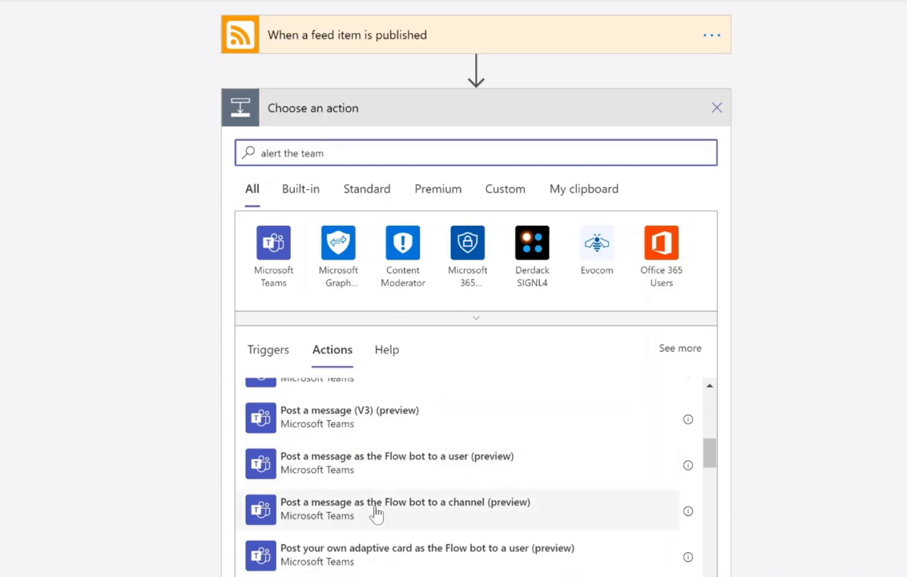
click(383, 501)
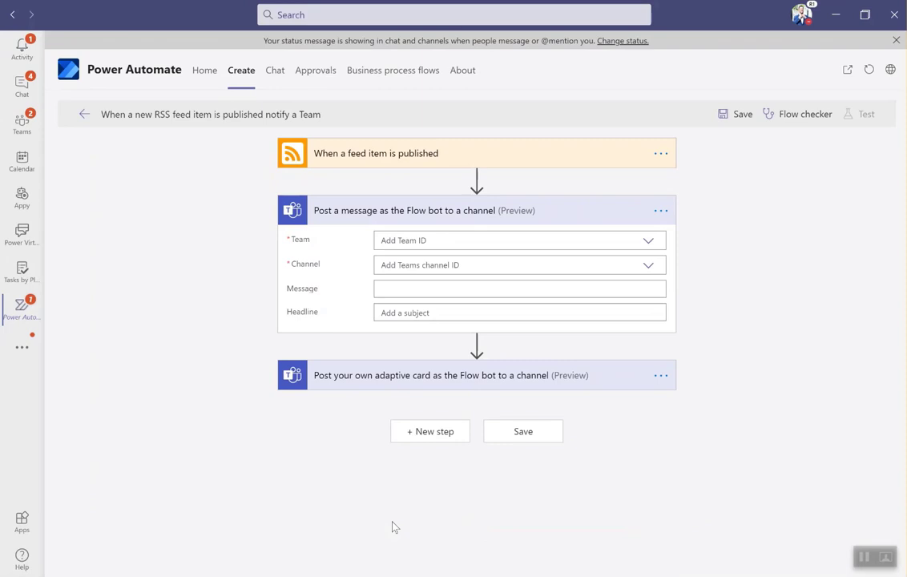
mouse_move(662, 377)
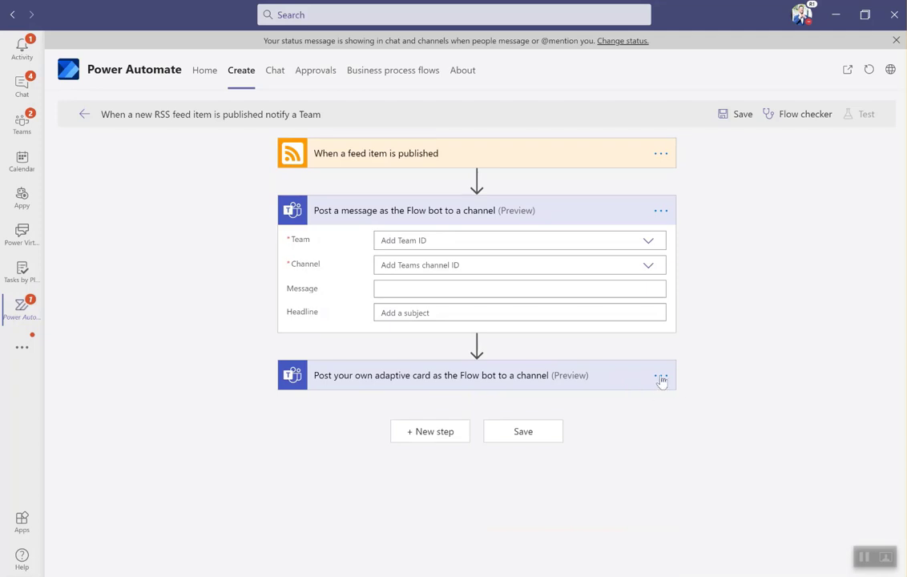
- Delete the adaptive card step and expand the RSS feed trigger
click(661, 375)
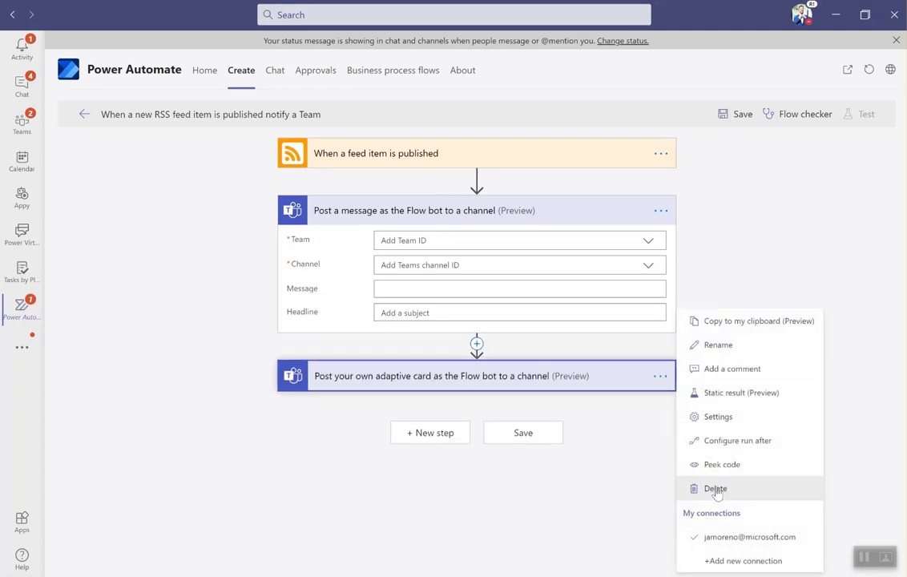
click(714, 489)
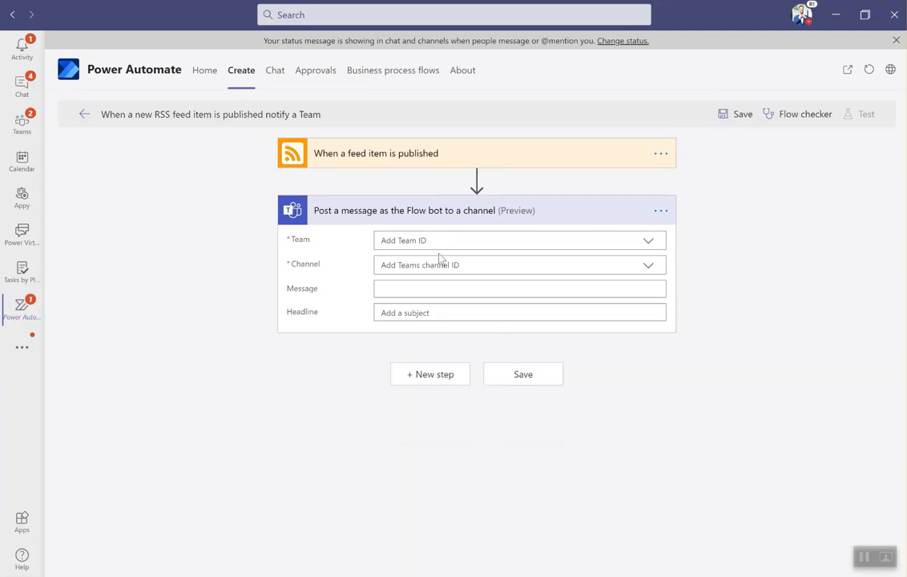
click(376, 153)
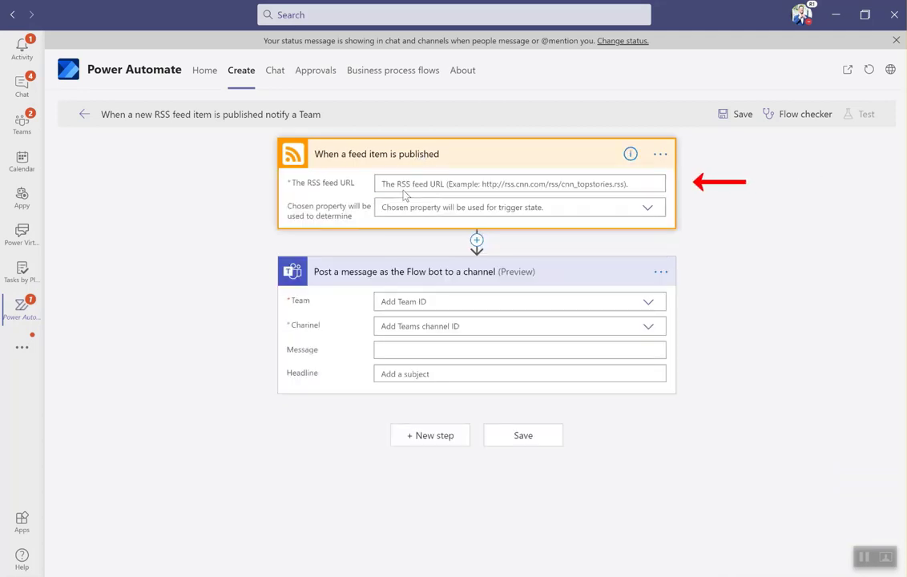
- Set the feed URL to the MicrosoftTeamsBlog RSS address and trigger on PublishDate
click(519, 184)
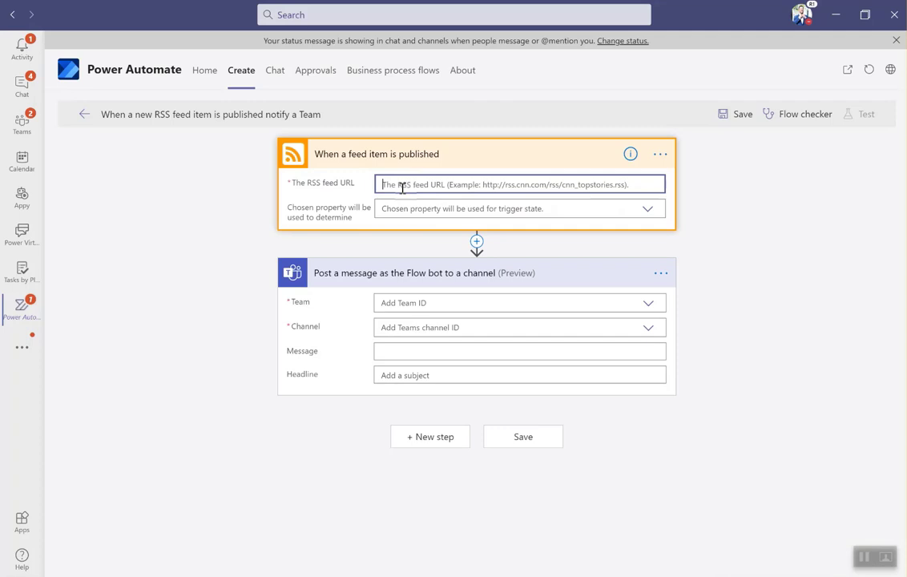
text(http://techcommunity.microsoft.com/gxcuf89792/rss/board?board.id=MicrosoftTeamsBlog)
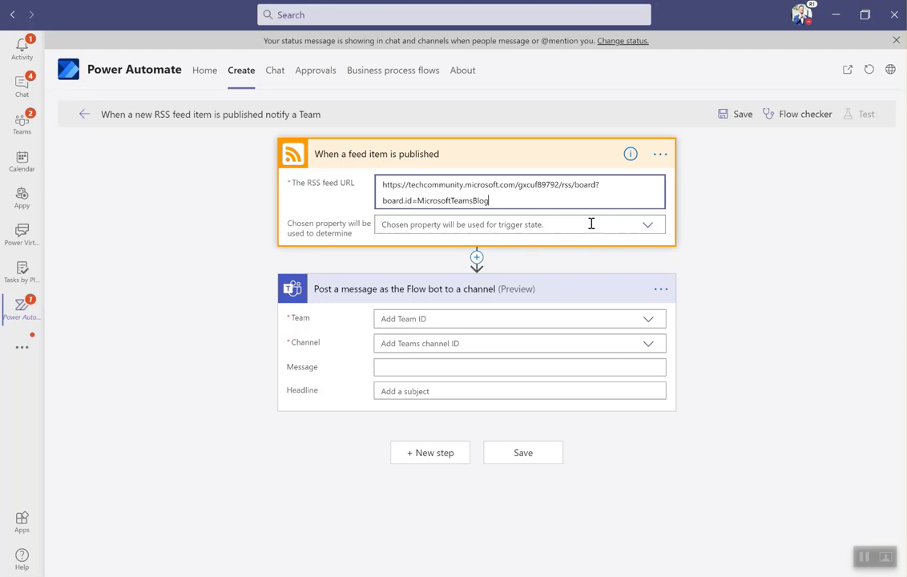
click(520, 224)
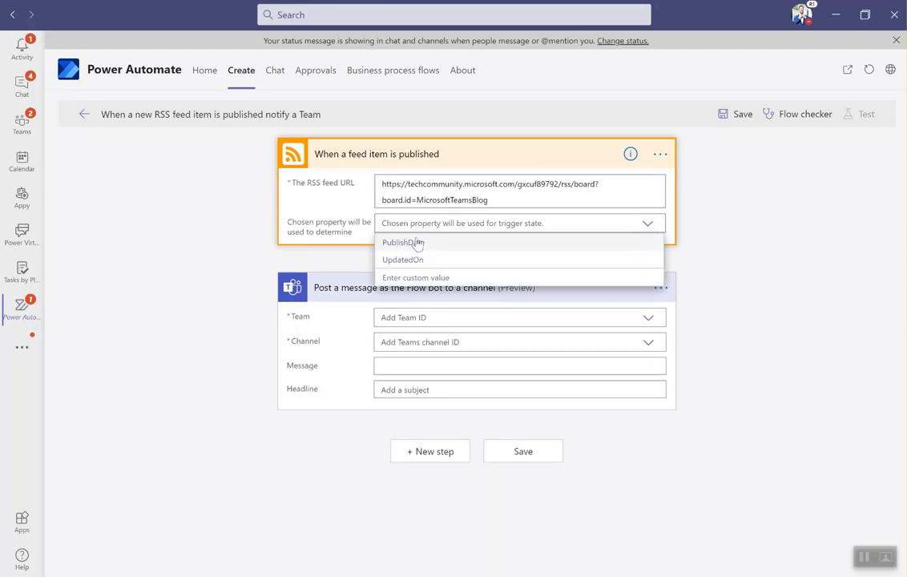
click(404, 243)
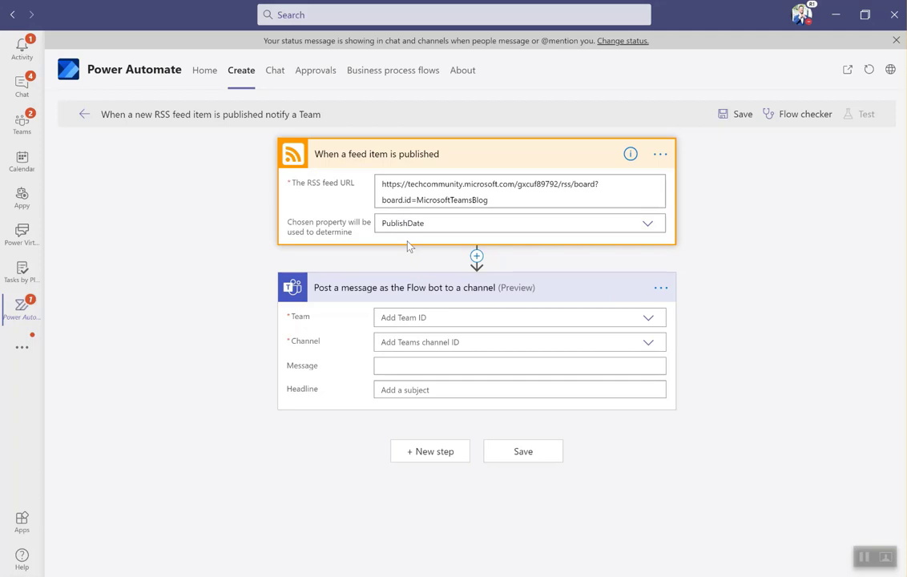
mouse_move(410, 299)
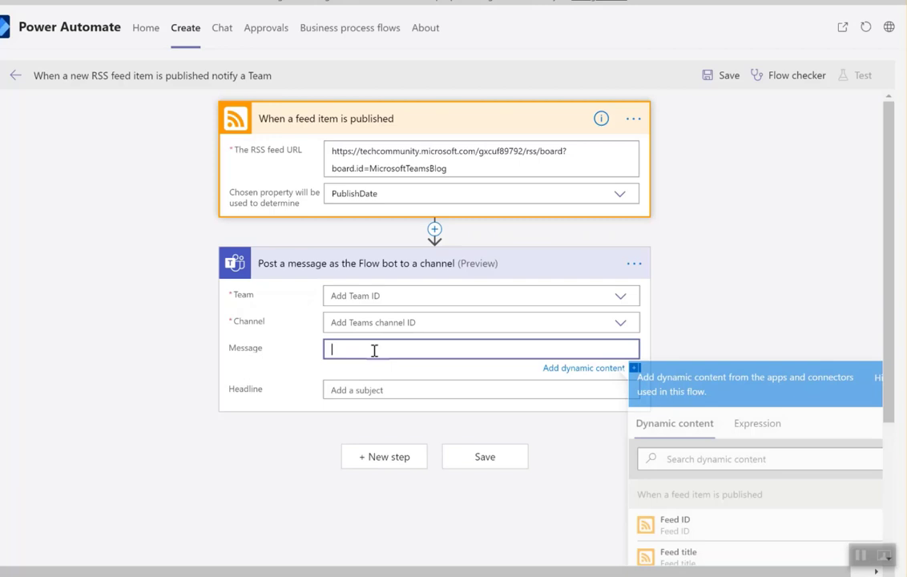
- Insert Feed title and Feed summary dynamic content into the Flow bot message
scroll(down, 3)
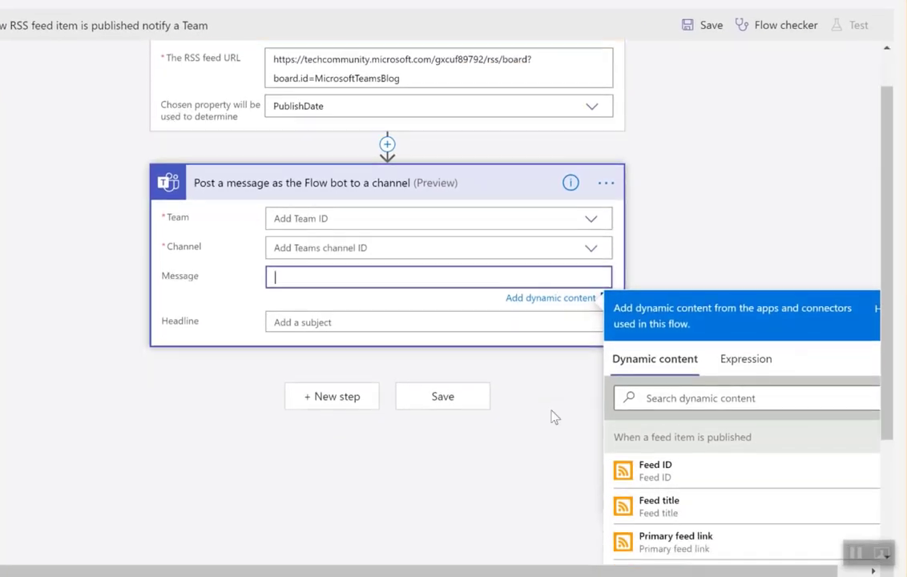
mouse_move(674, 470)
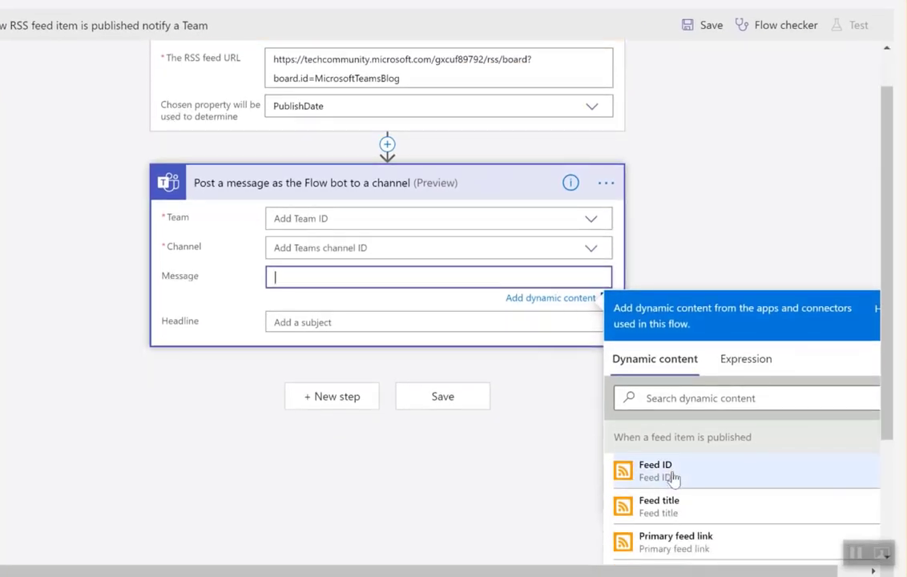
click(659, 506)
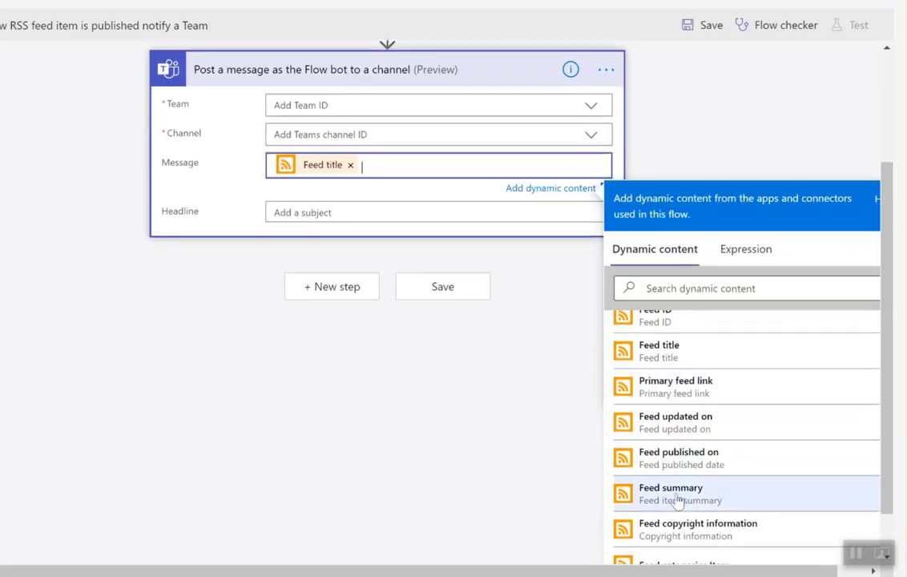
click(670, 493)
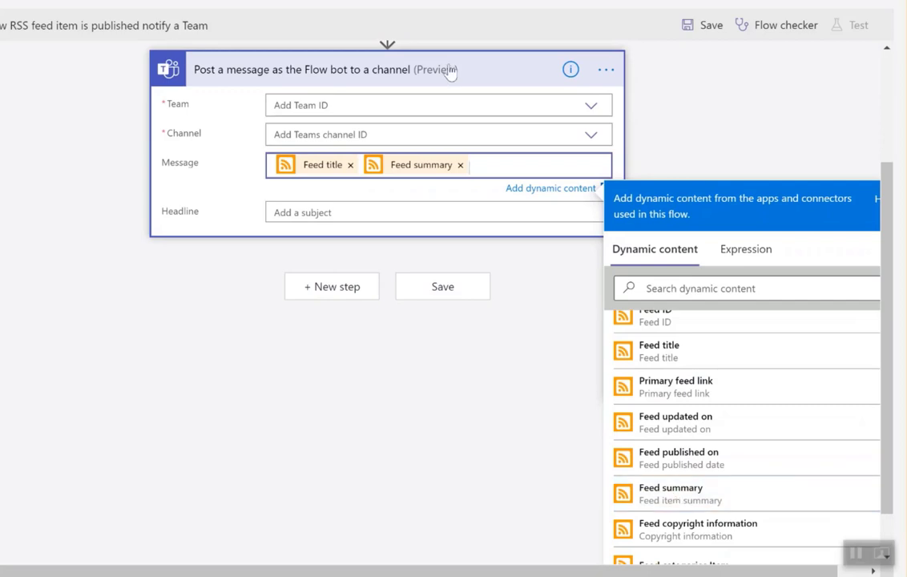
click(469, 165)
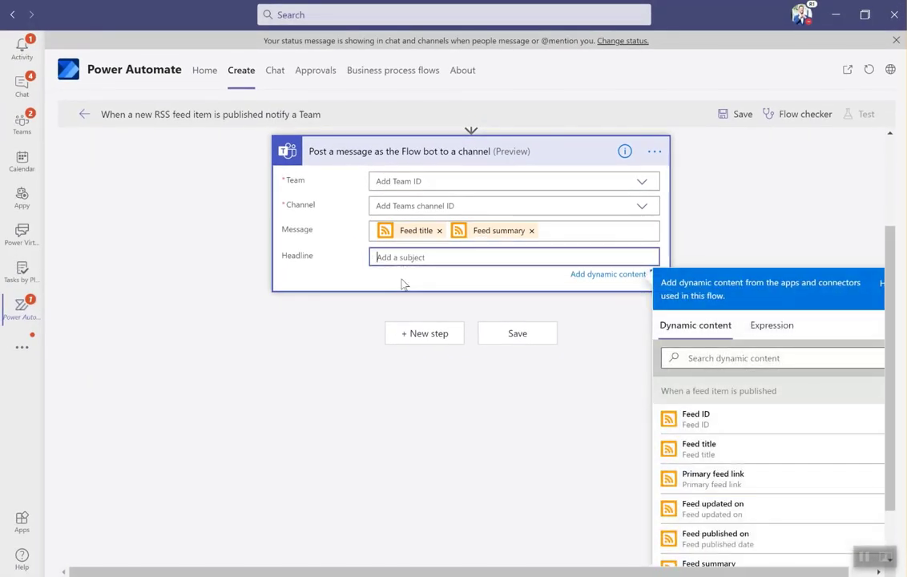
mouse_move(470, 475)
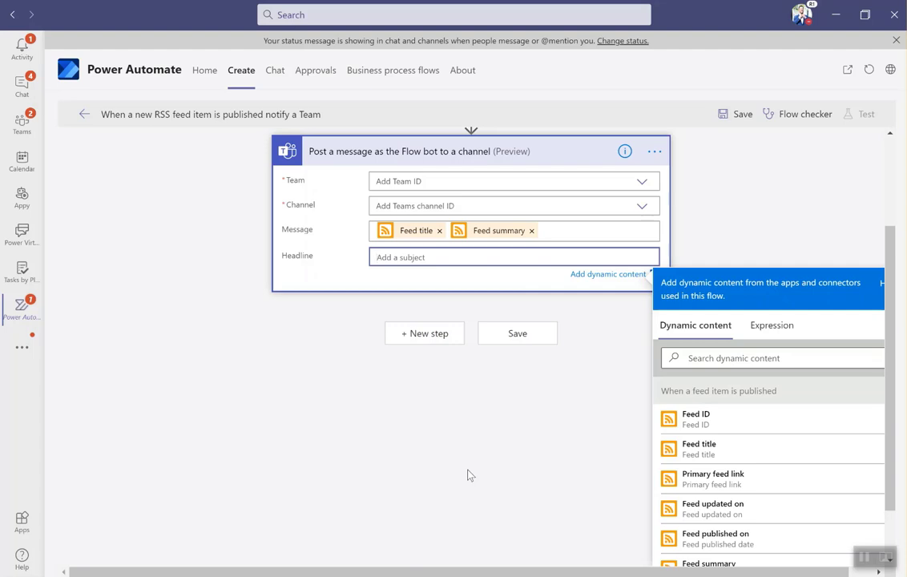
click(513, 257)
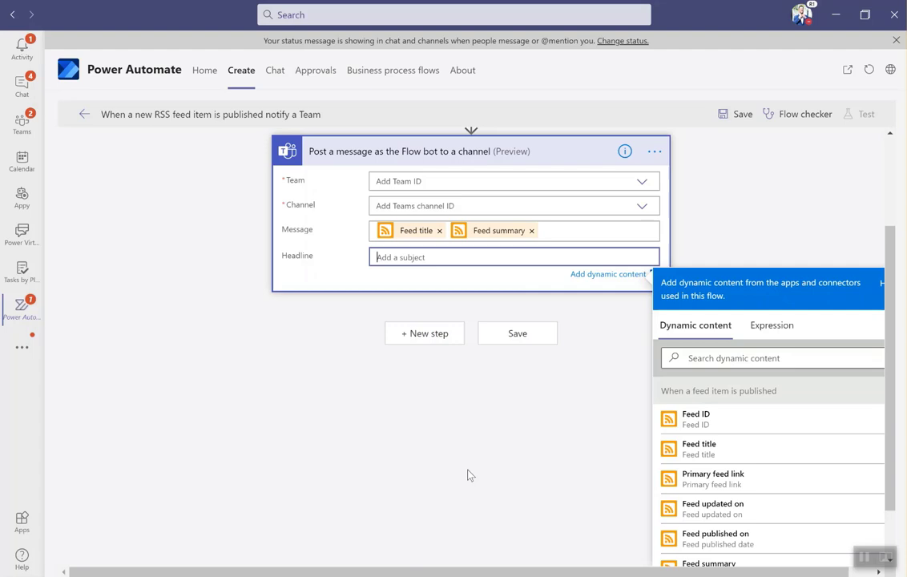